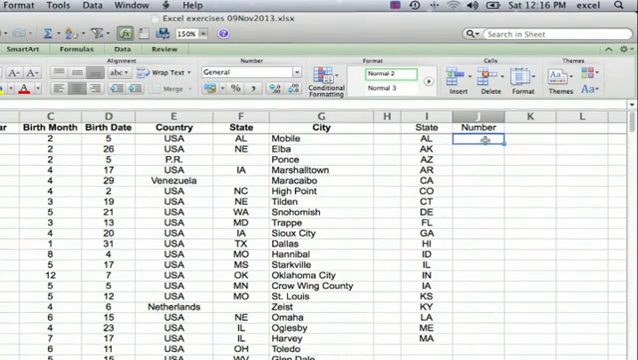
Step: Select cell J2, the first Number cell beside state AL
left_click(485, 141)
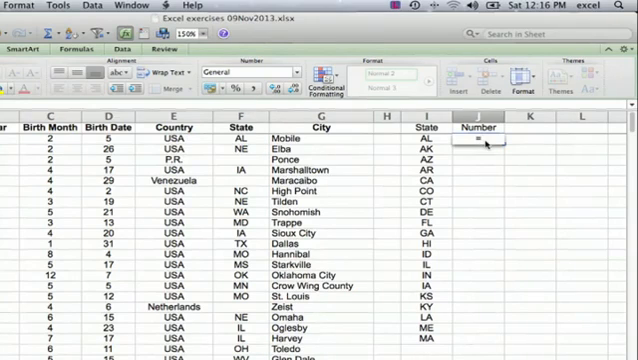
Step: Begin the COUNTIF formula in J2 with an opening parenthesis
type("=COUNT")
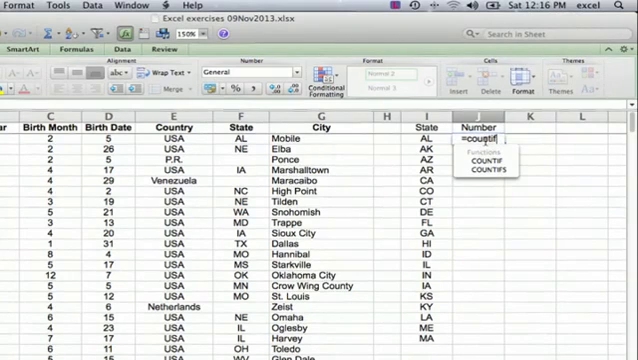
type("(F2:F242")
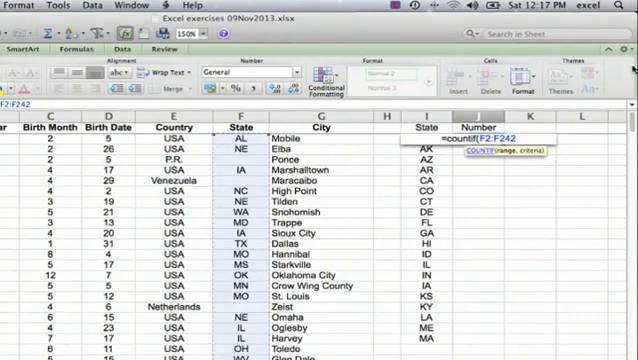
Step: Add I2 as the criterion and close the formula =countif(F2:F242,I2)
type(",")
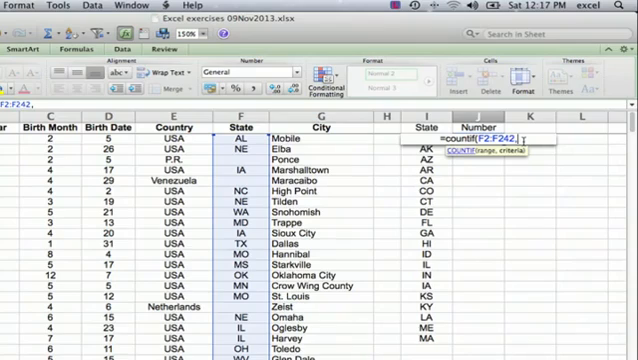
type("i")
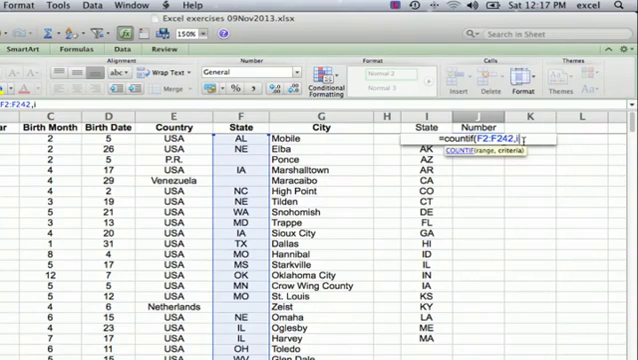
type("2)")
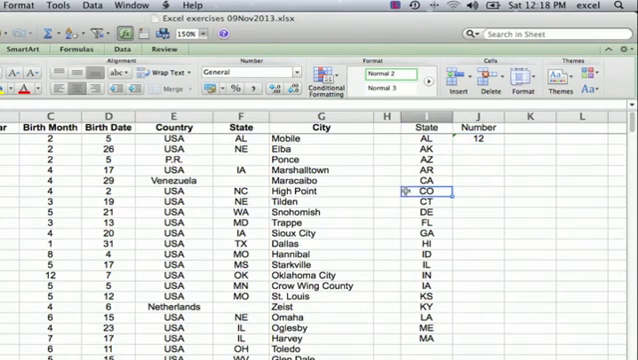
Step: Commit the formula so J2 shows 12 for AL, then select another cell
left_click(470, 175)
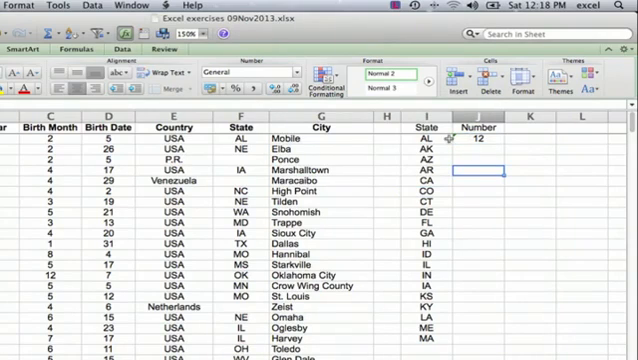